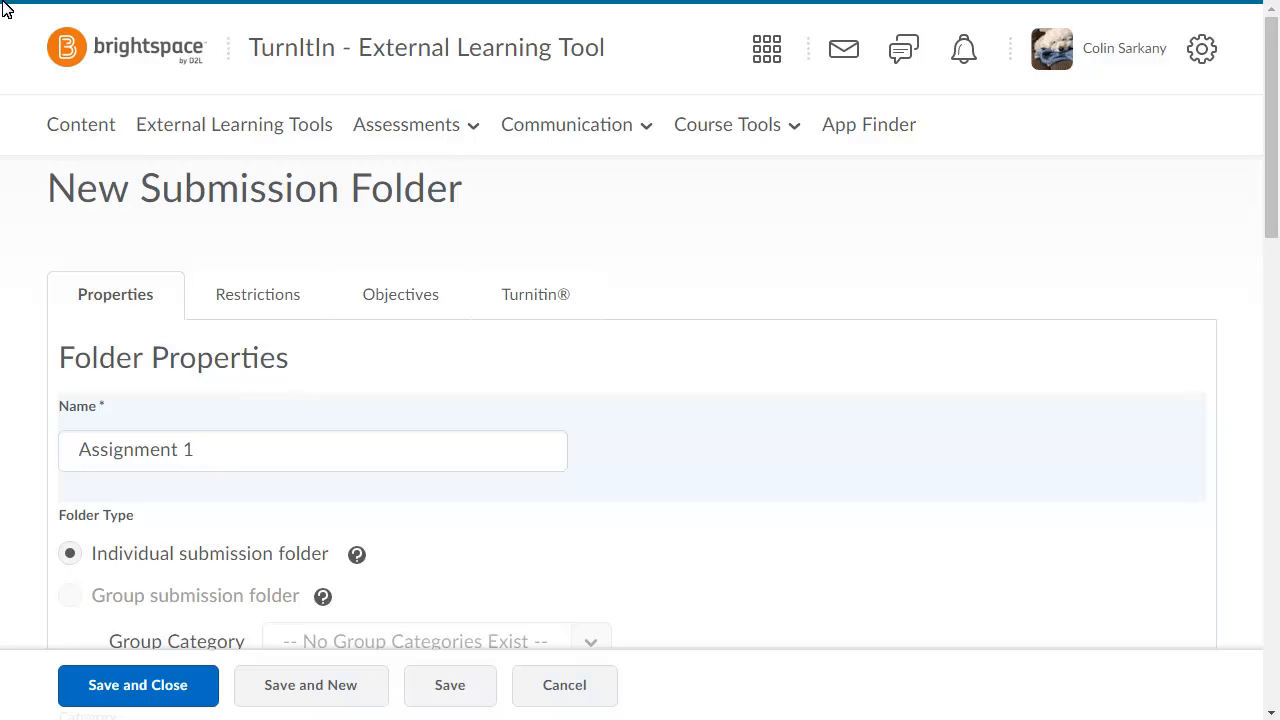
- Enable Turnitin for the Assignment 1 folder from its Turnitin® settings
{"action": "left_click", "coordinate": [536, 294]}
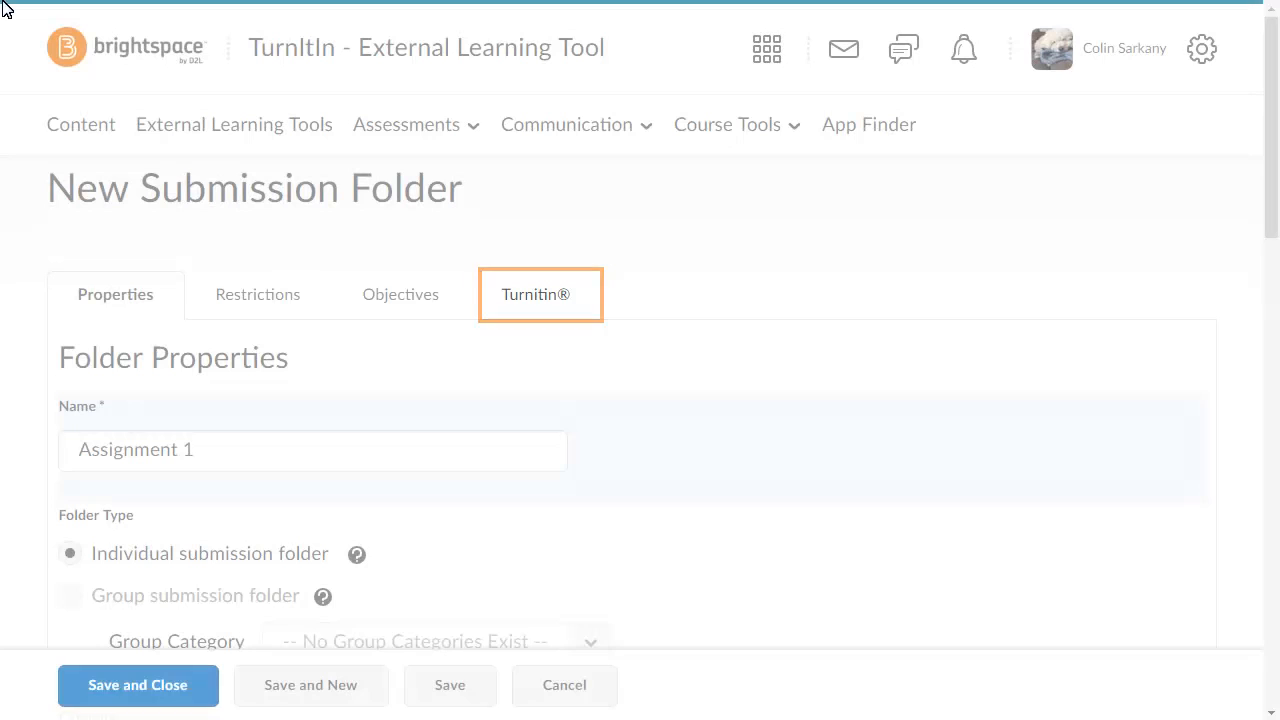
{"action": "left_click", "coordinate": [536, 294]}
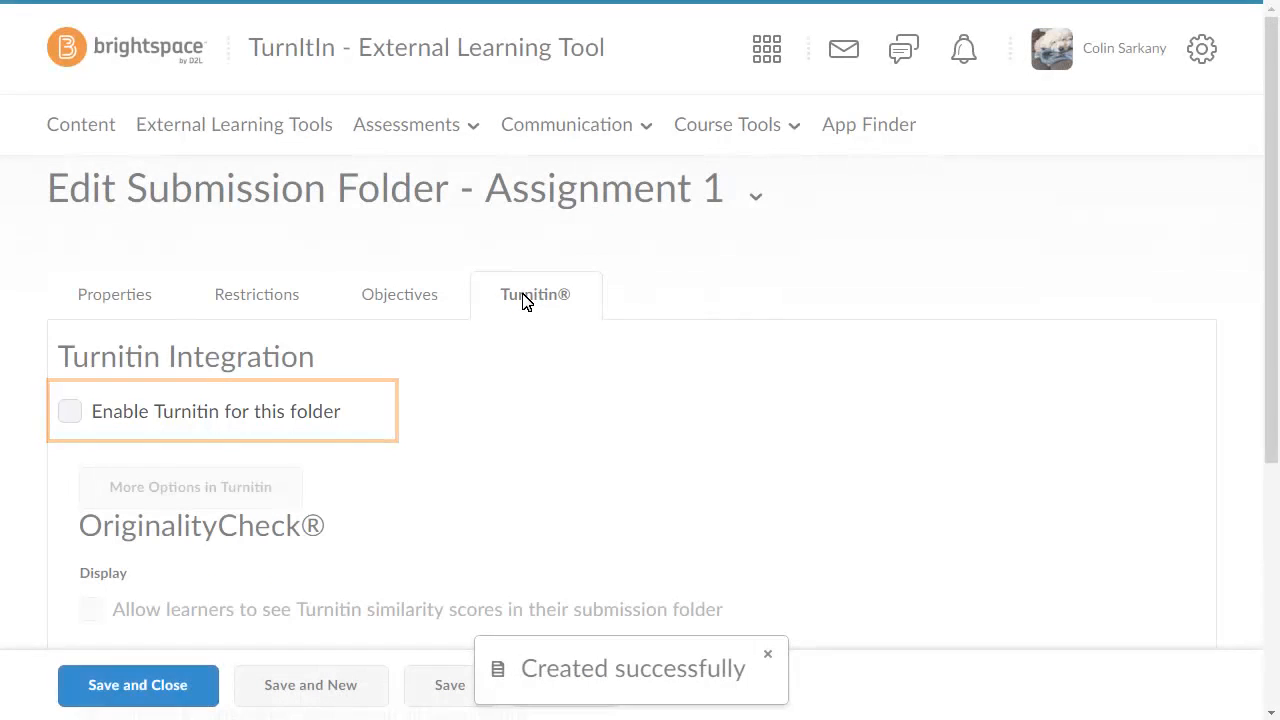
{"action": "left_click", "coordinate": [70, 412]}
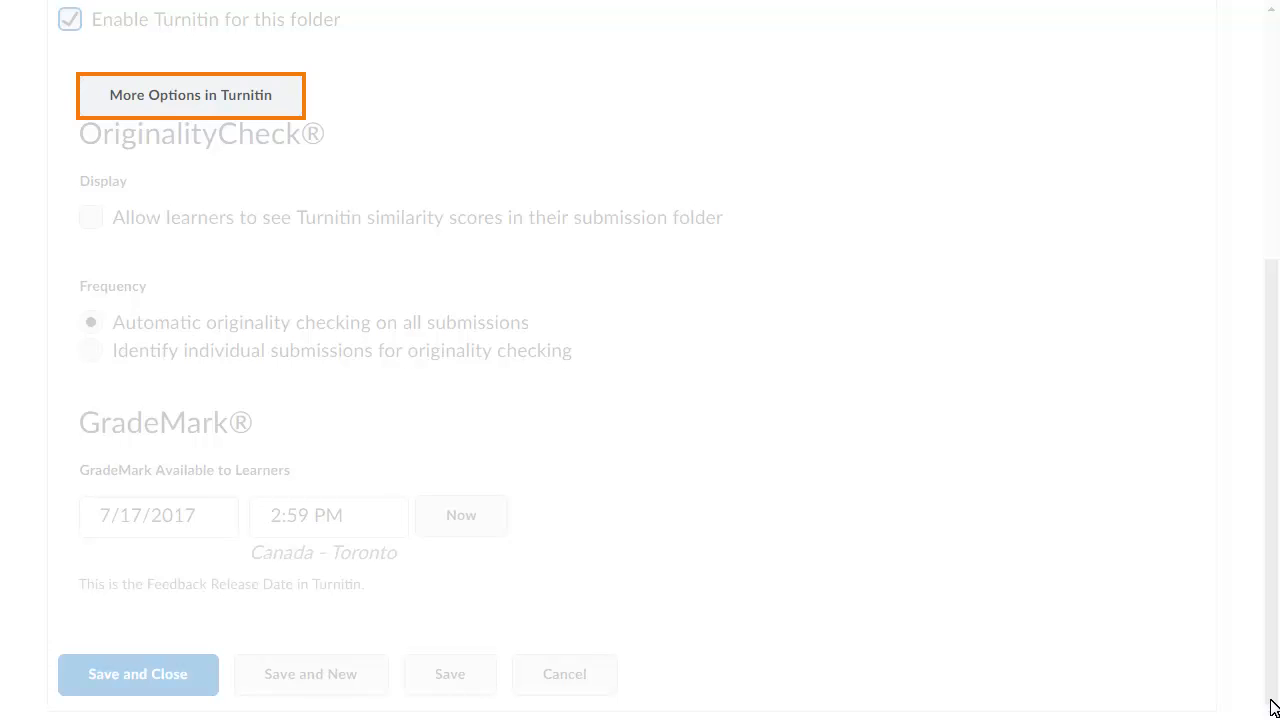
- Expand Turnitin's More Options and its Optional Settings for Assignment 1
{"action": "left_click", "coordinate": [68, 20]}
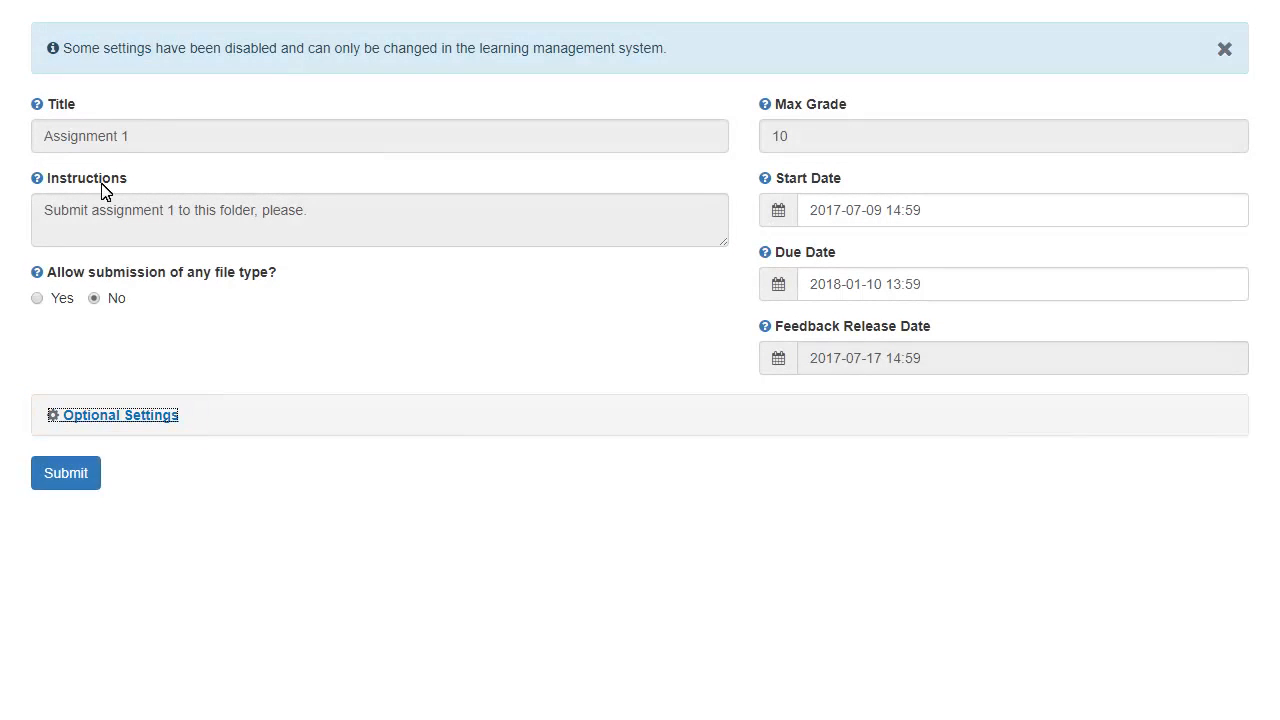
{"action": "left_click", "coordinate": [120, 414]}
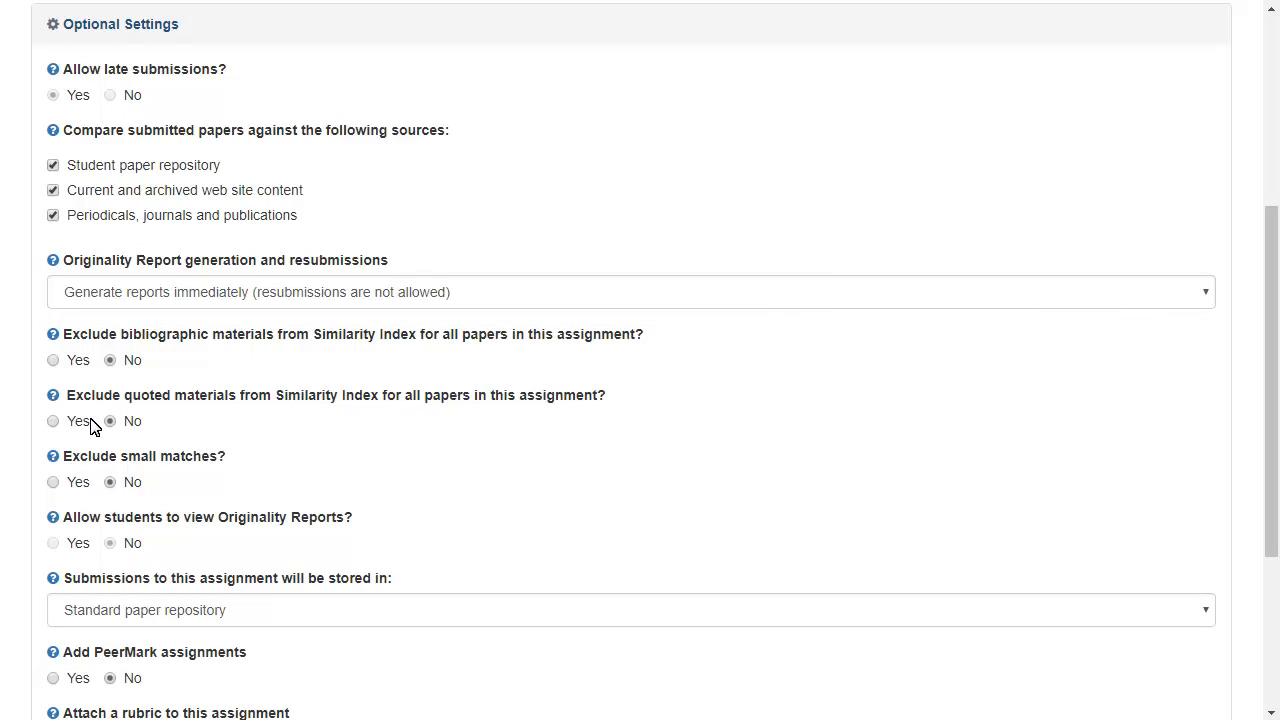
- Submit the optional settings unchanged, then save and close the Assignment 1 folder
{"action": "scroll", "scroll_direction": "down", "scroll_amount": 3}
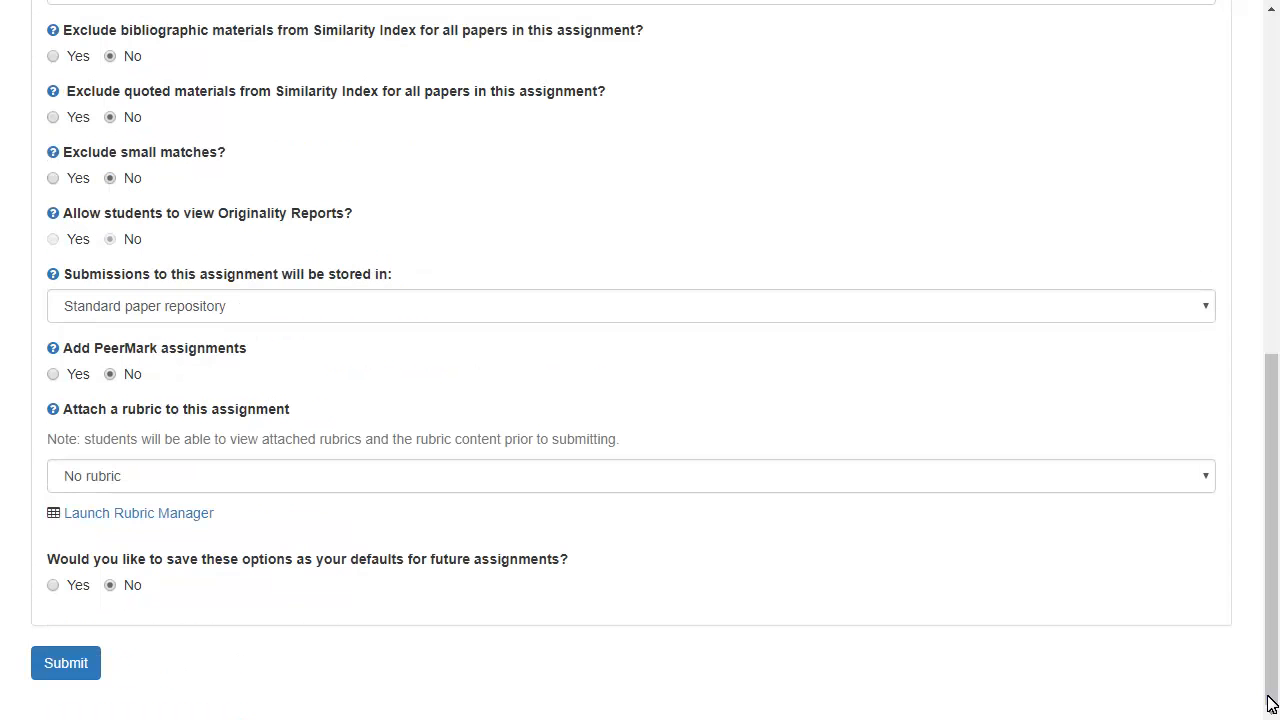
{"action": "left_click", "coordinate": [64, 664]}
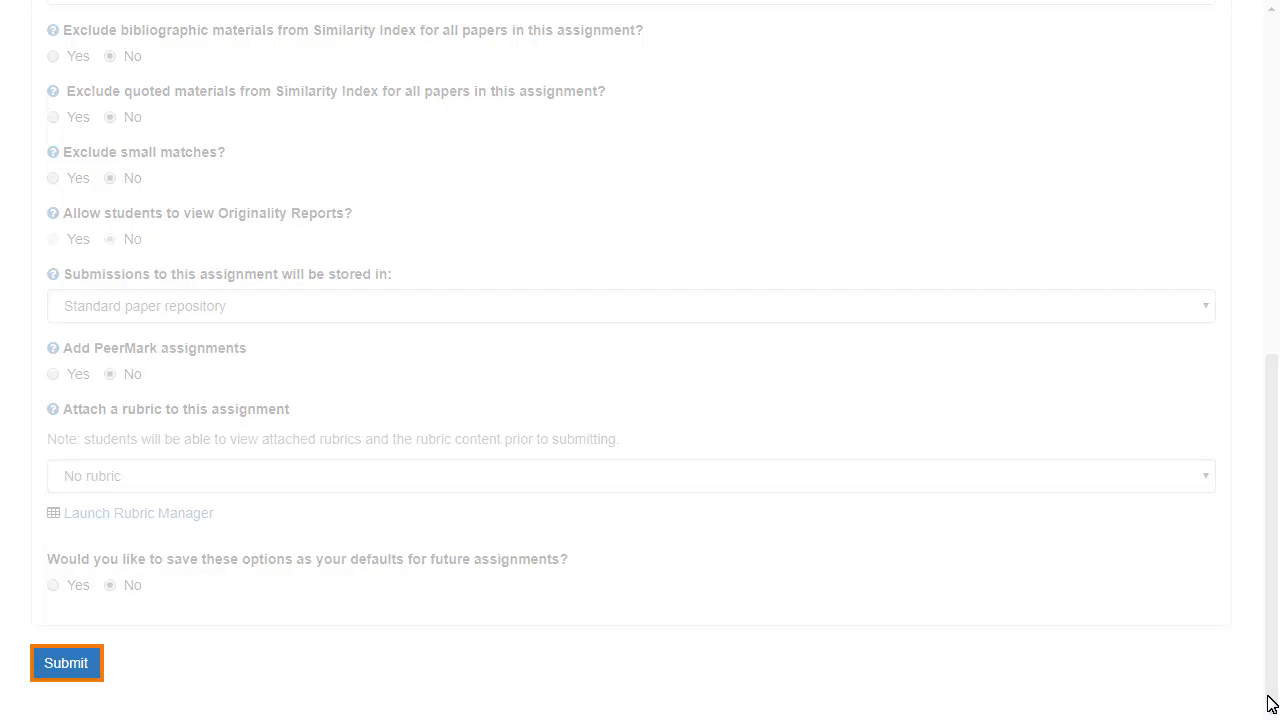
{"action": "left_click", "coordinate": [66, 662]}
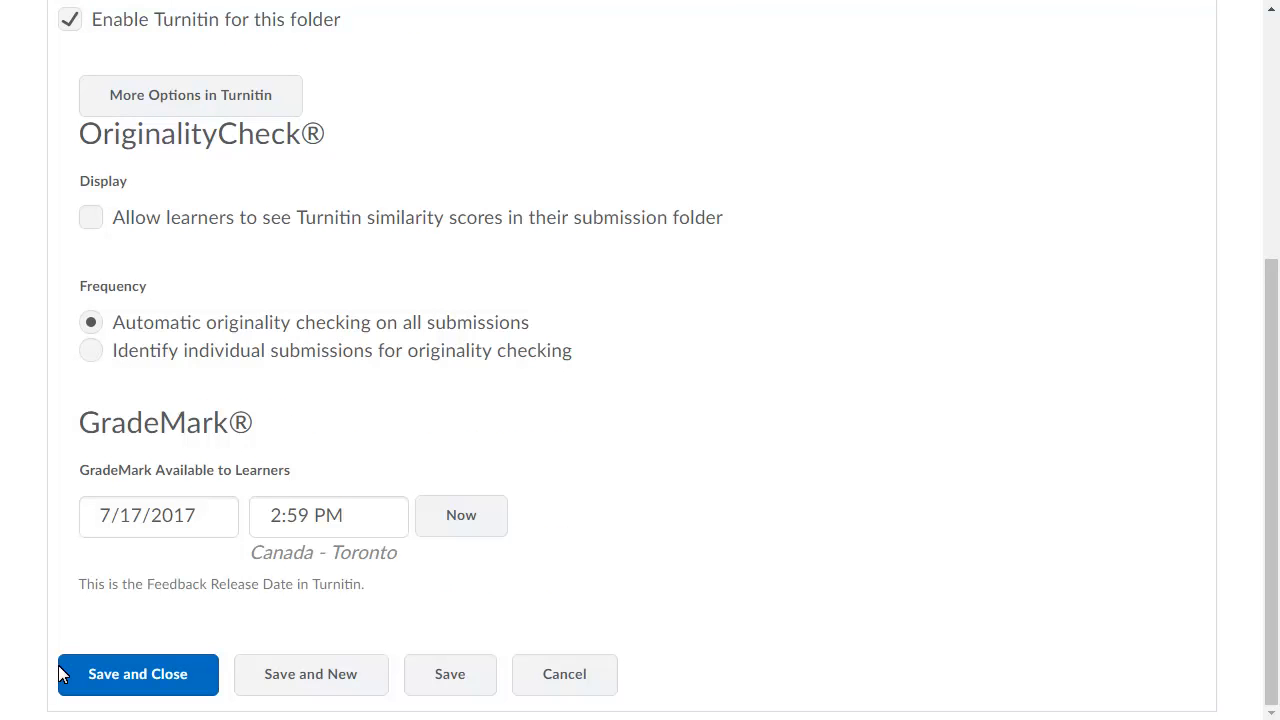
{"action": "left_click", "coordinate": [136, 672]}
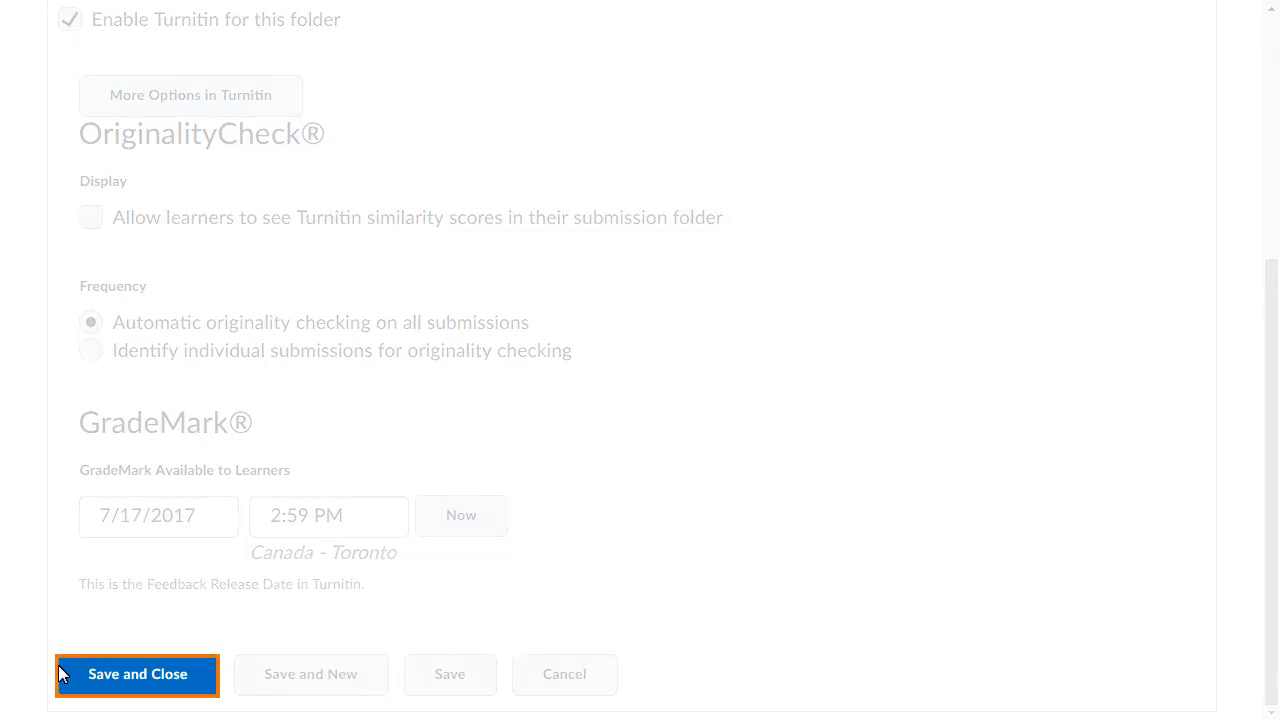